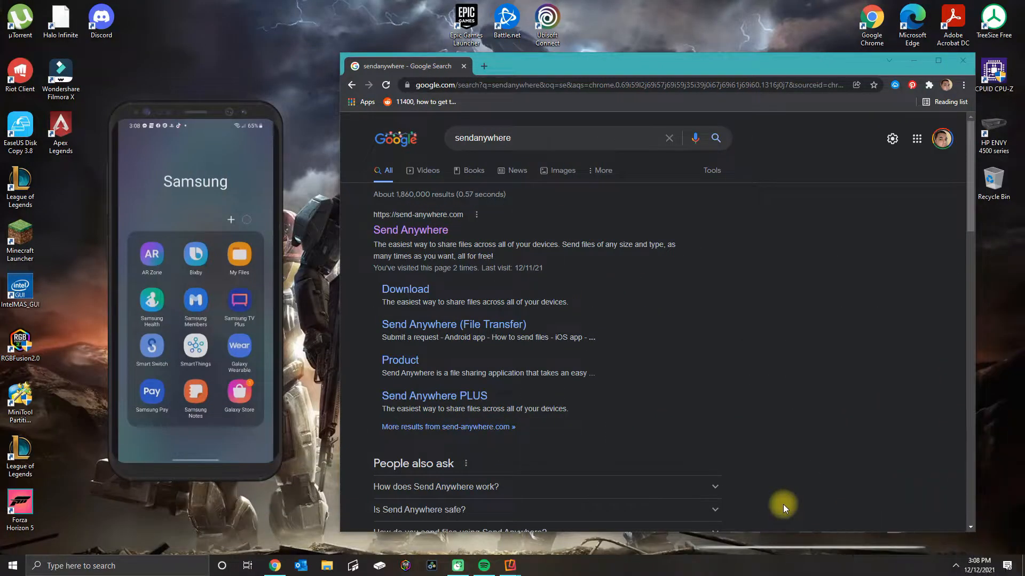
mouse_move(663, 480)
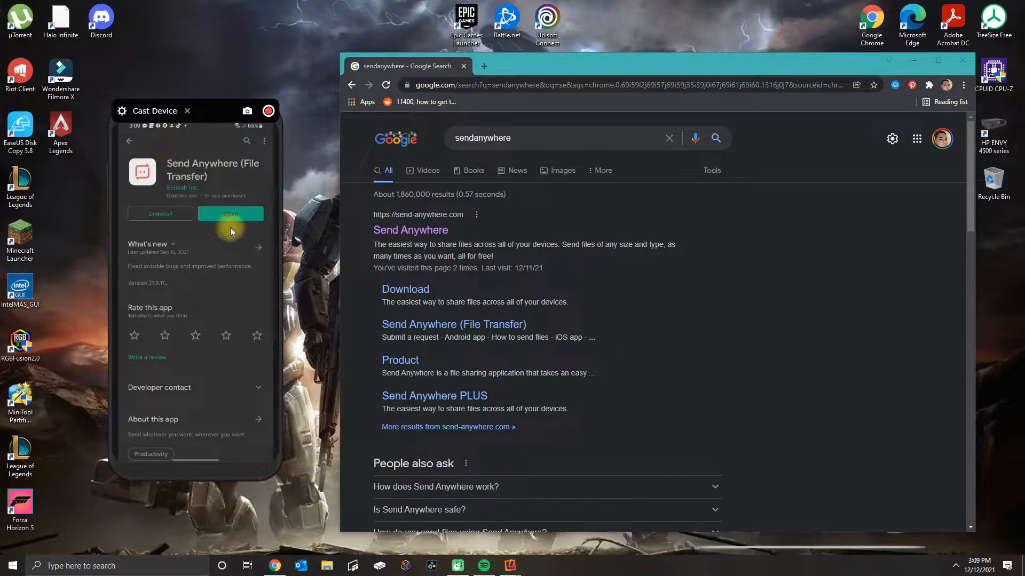
mouse_move(255, 228)
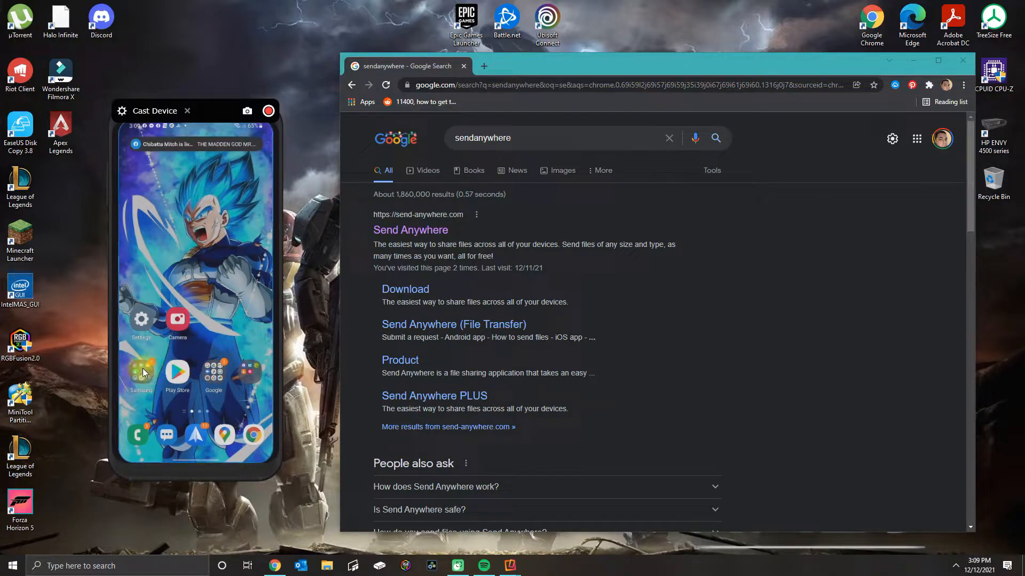
- Open My Files from the Samsung folder, browse internal storage, and select the PDF guide
click(141, 372)
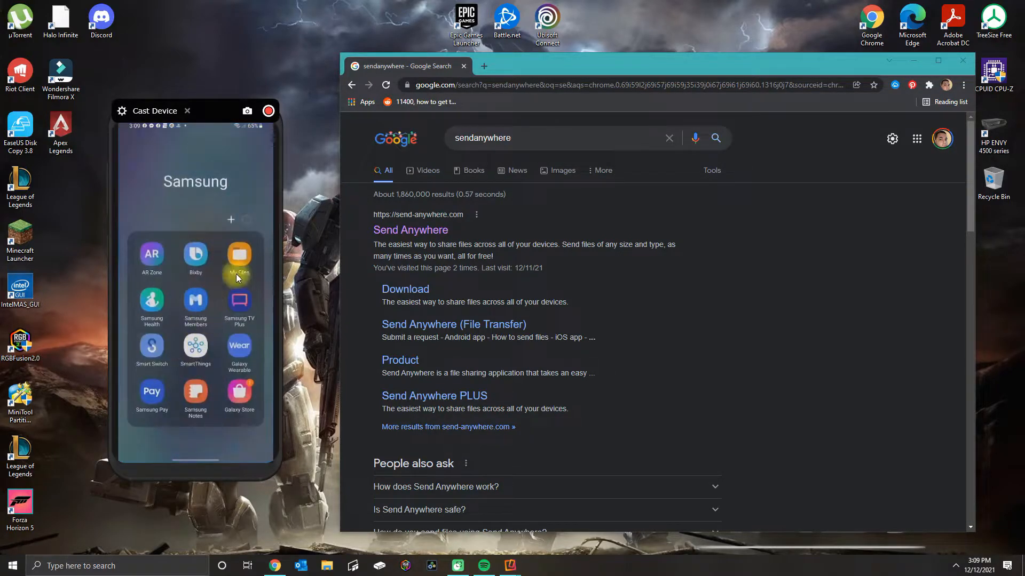
click(238, 258)
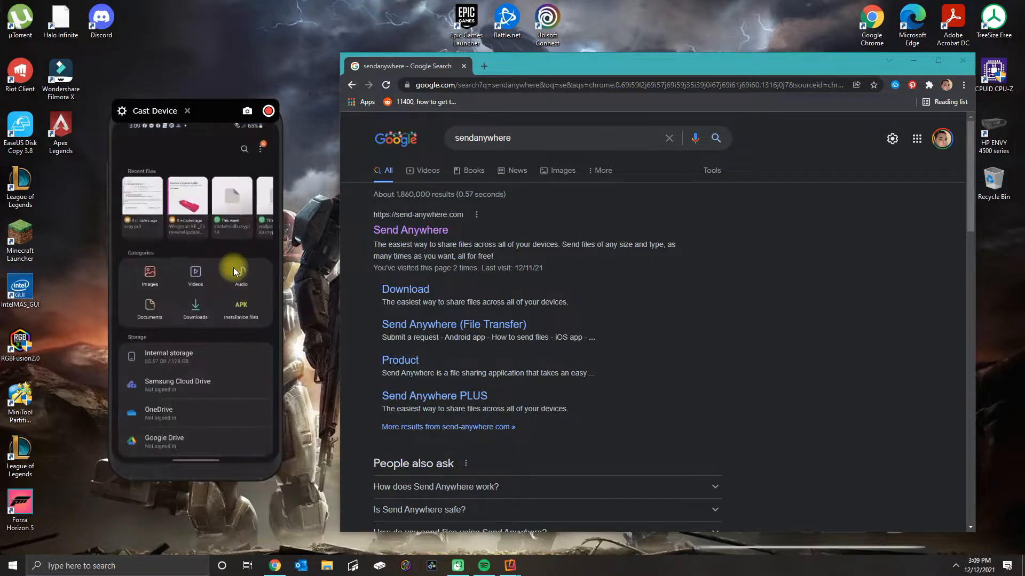
mouse_move(192, 319)
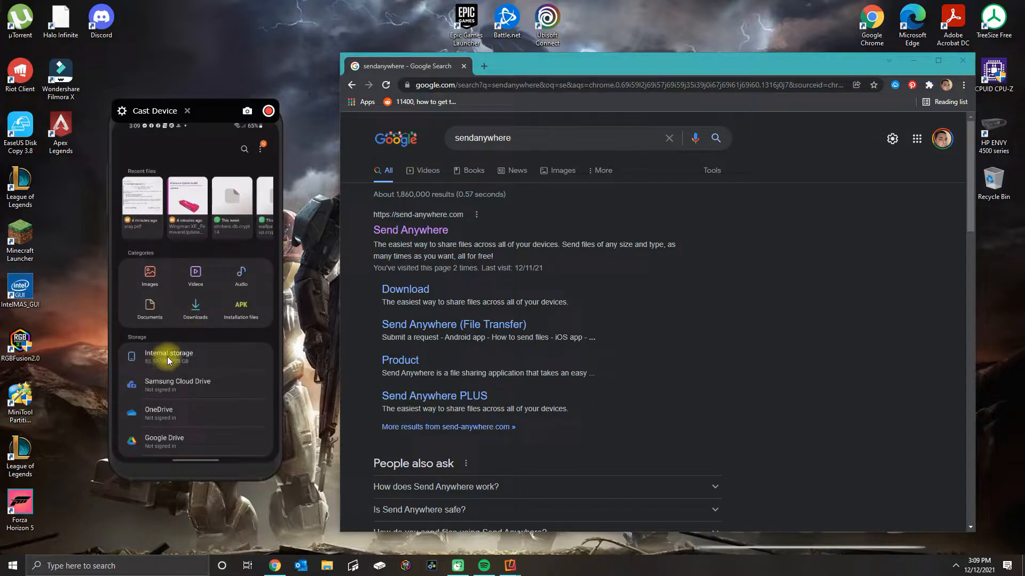
click(169, 357)
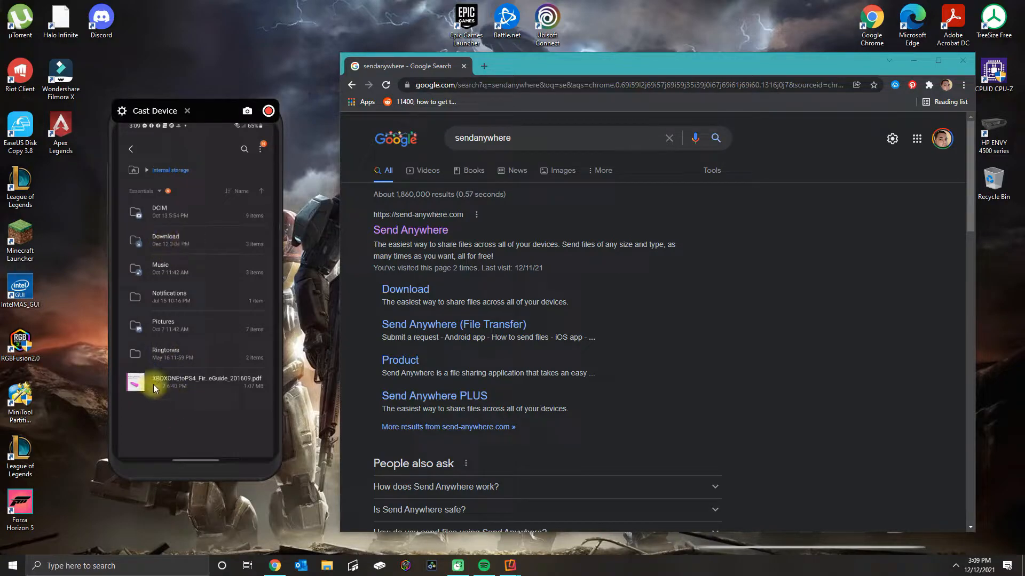
mouse_move(169, 240)
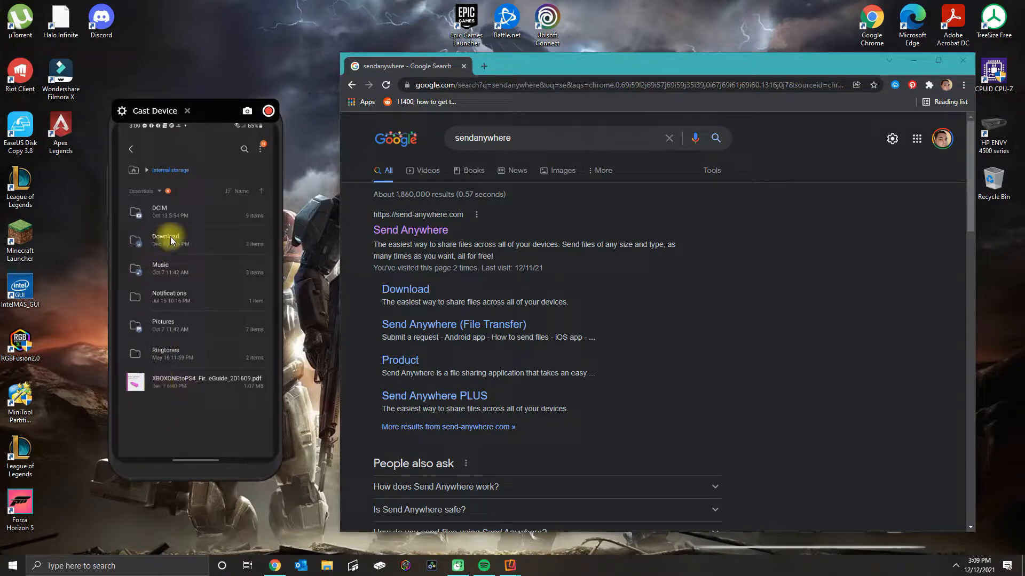
mouse_move(174, 272)
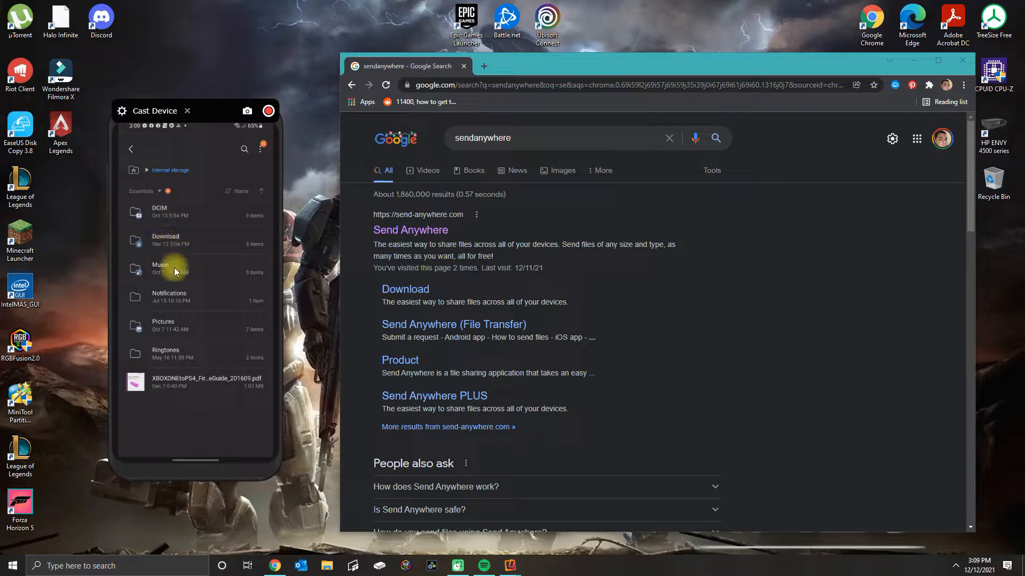
mouse_move(183, 357)
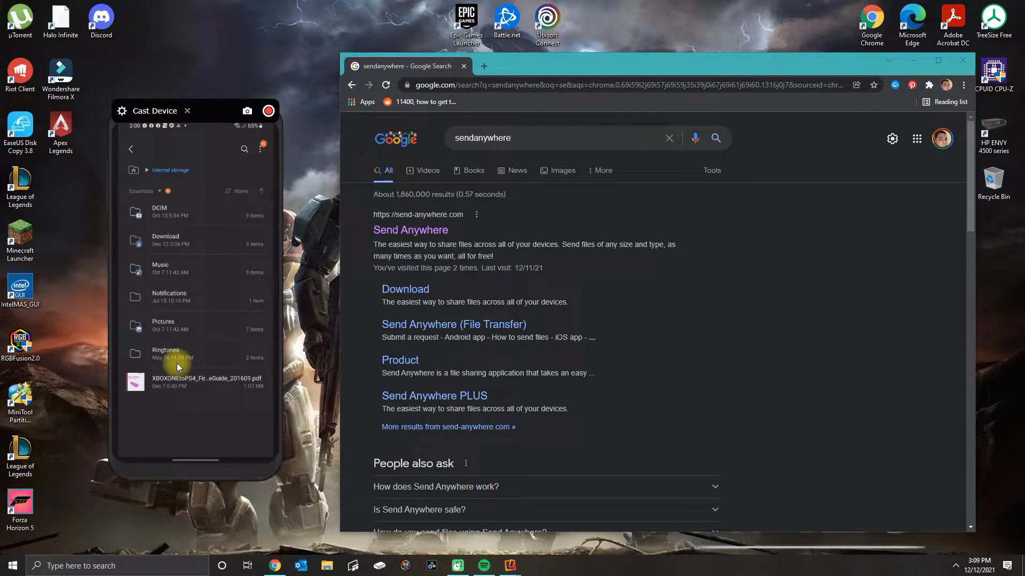
mouse_move(187, 355)
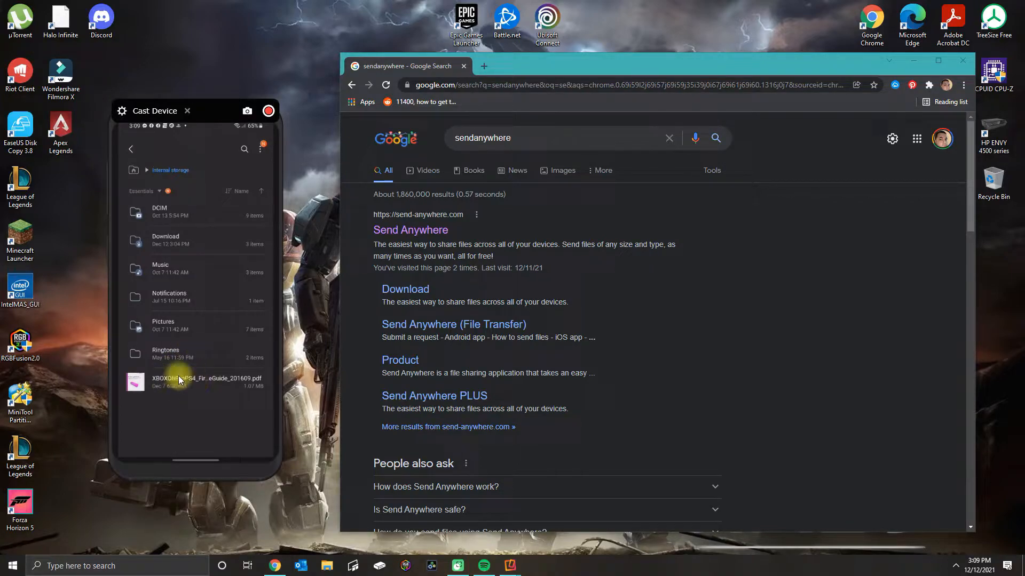
click(196, 381)
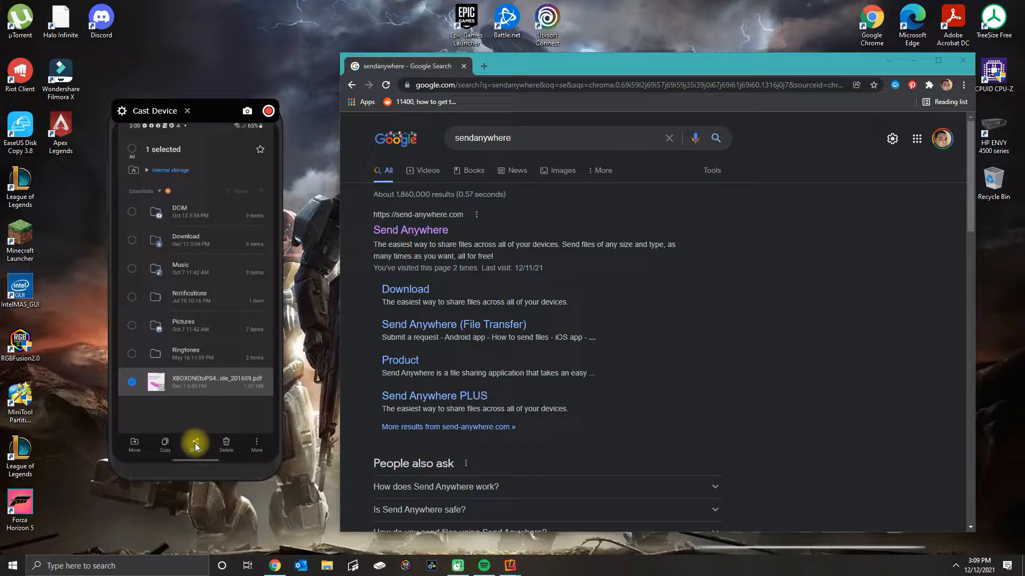
- Share the selected PDF to Send Anywhere from the Android share sheet
click(195, 442)
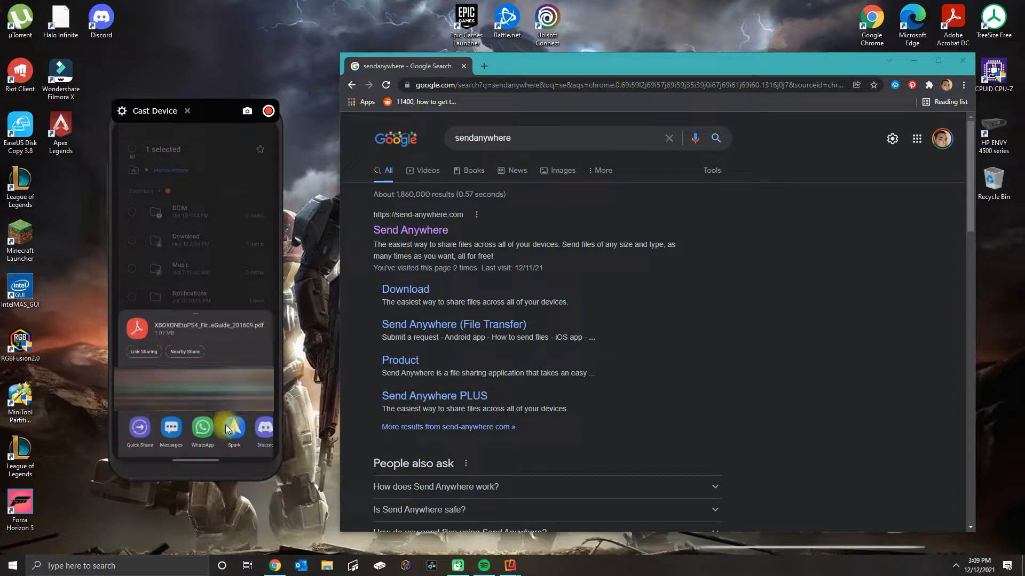
scroll(left, 3)
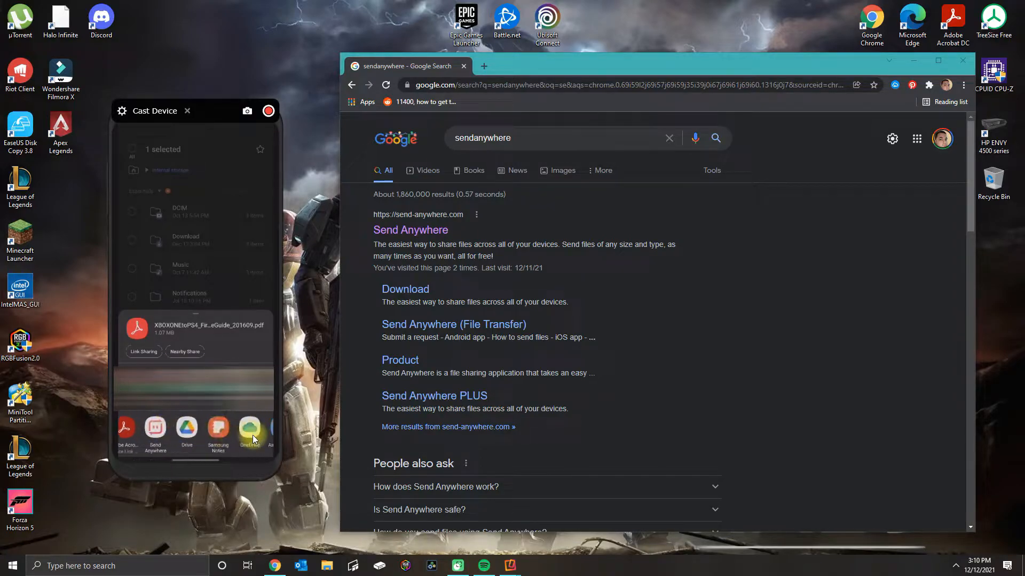
scroll(left, 3)
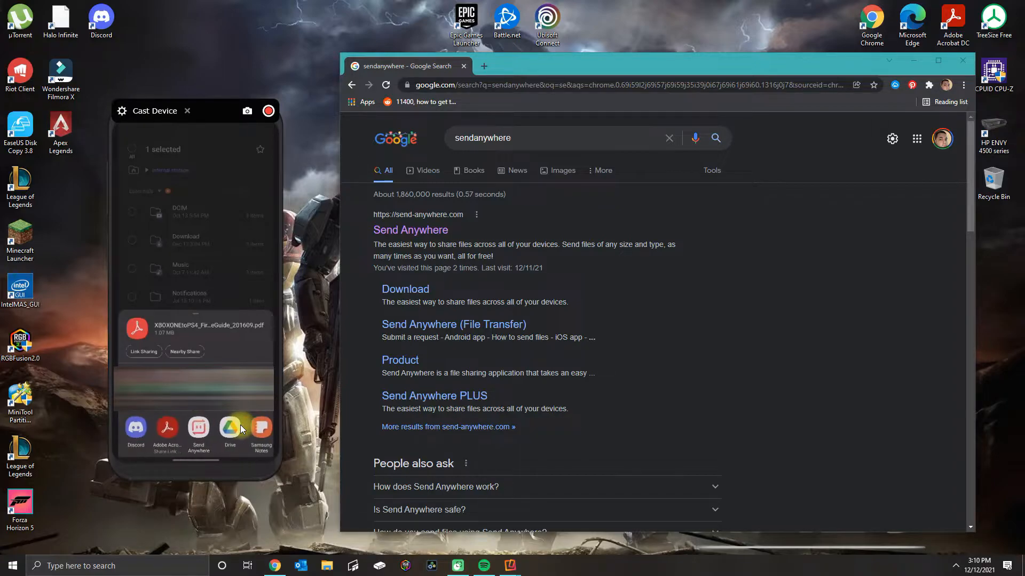
mouse_move(199, 431)
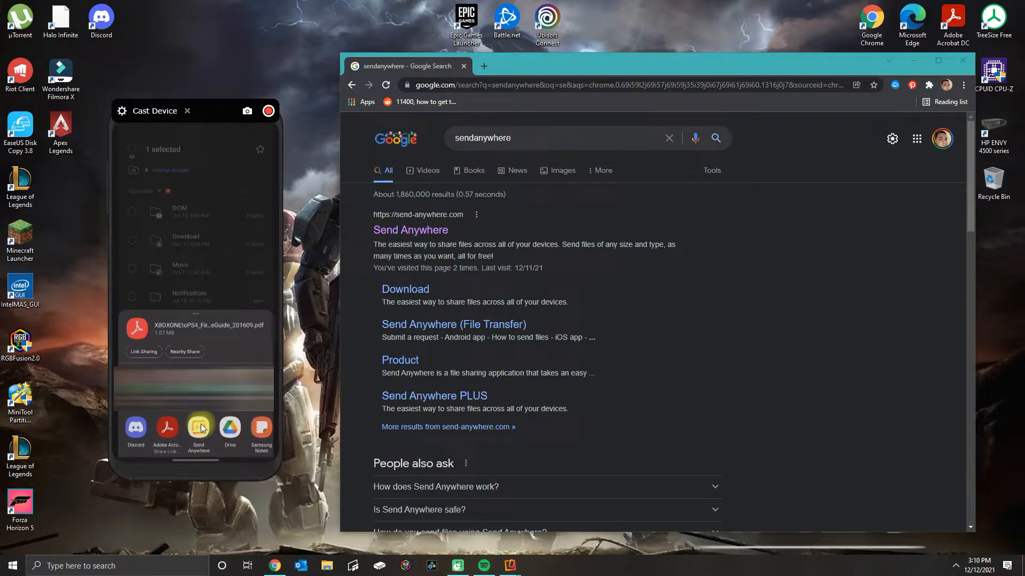
click(199, 431)
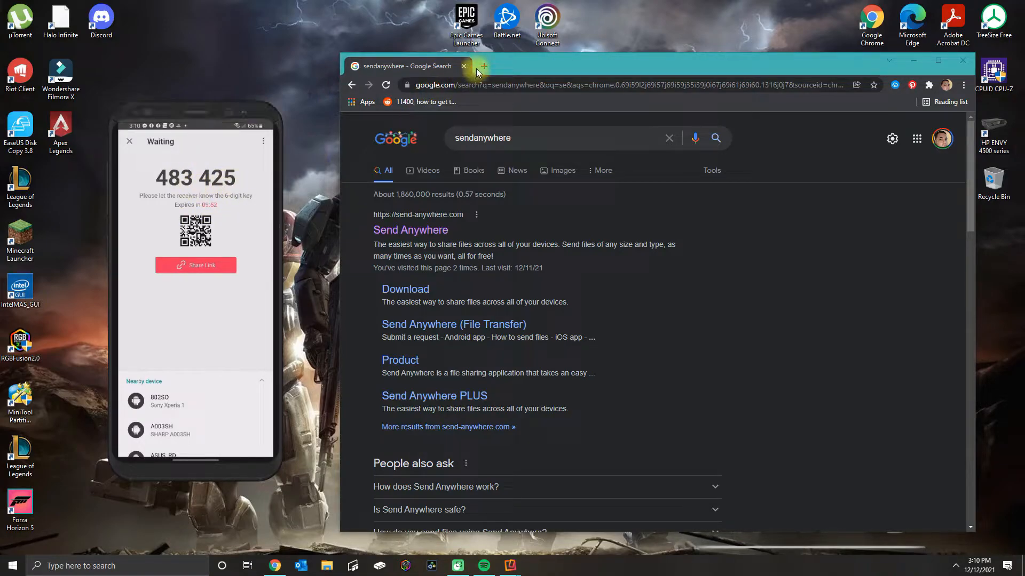
- Search 'sendanywhere' in a new Chrome tab and open the Send Anywhere website result
click(481, 65)
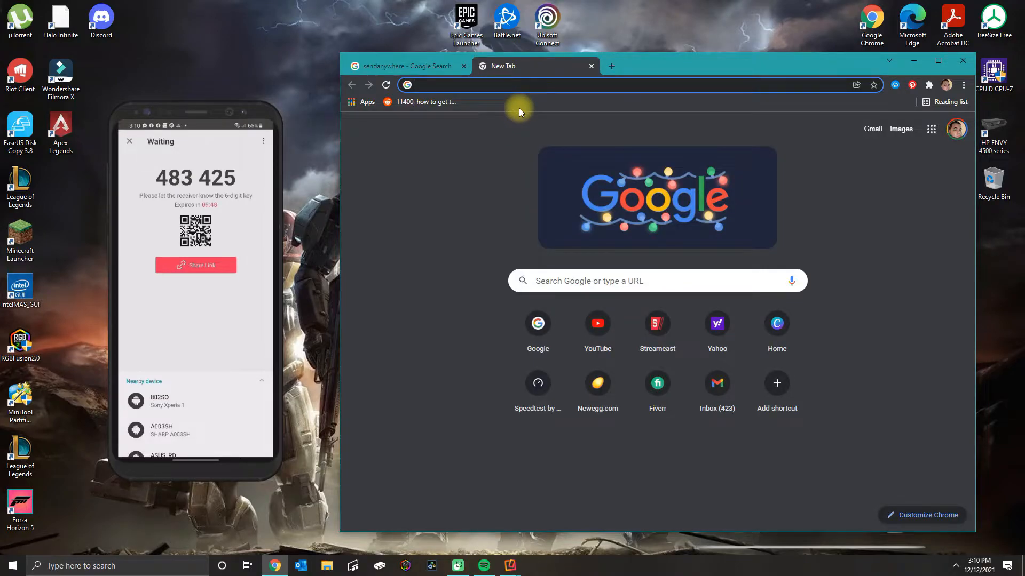
text(sendanywhere)
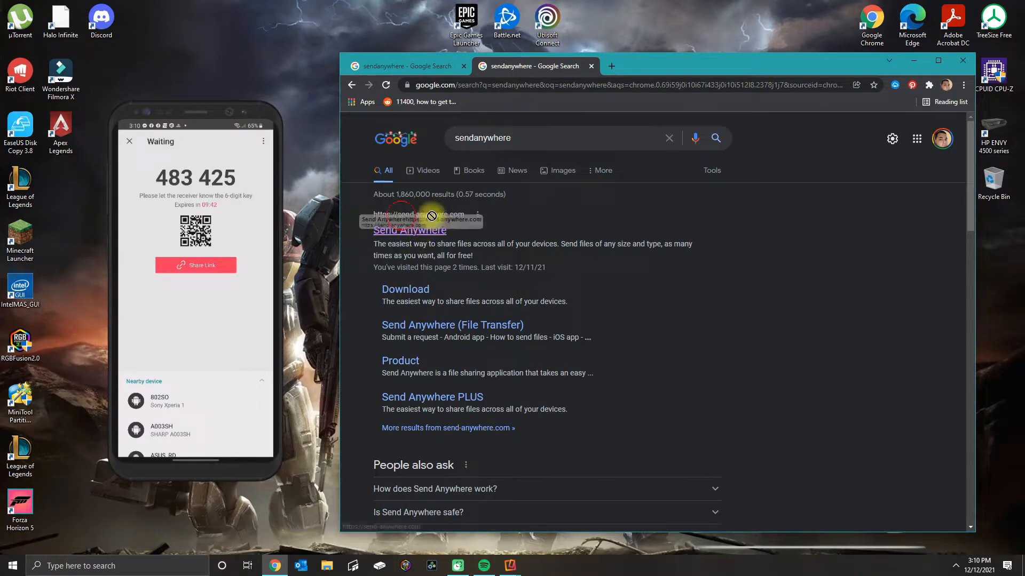
click(409, 230)
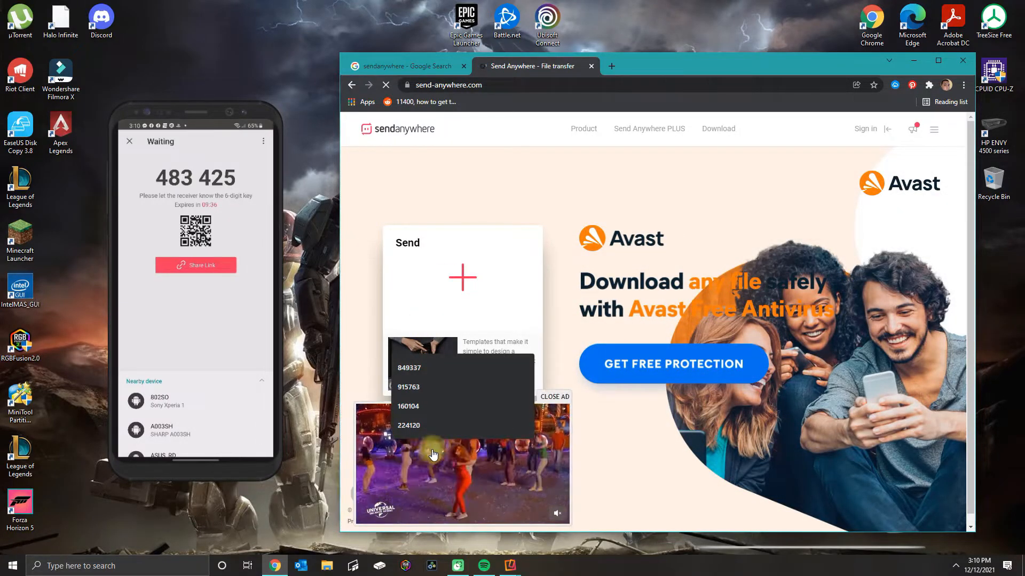
- Close the Avast ad tab and enter the six-digit key in the Receive box
click(673, 364)
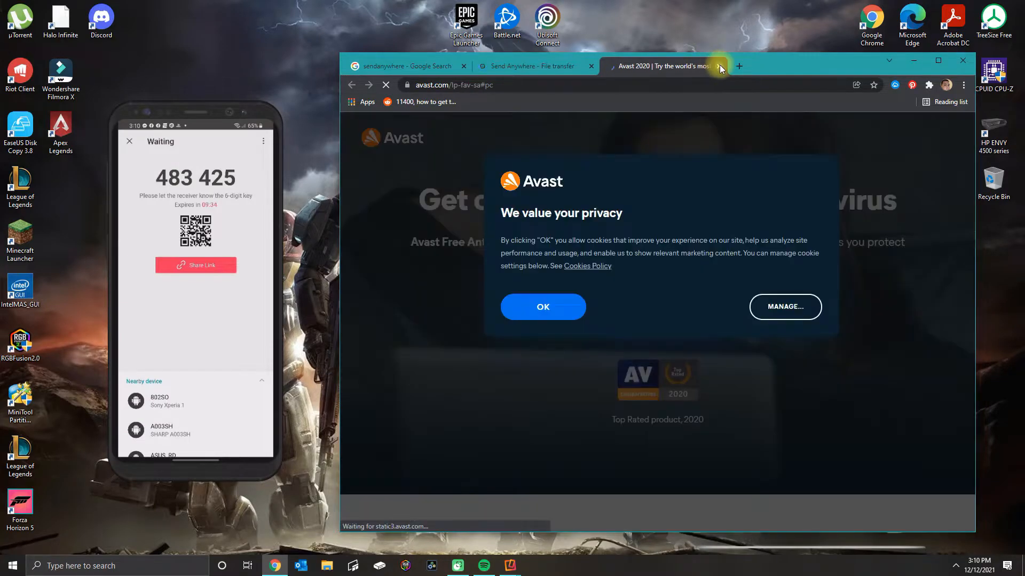
click(718, 66)
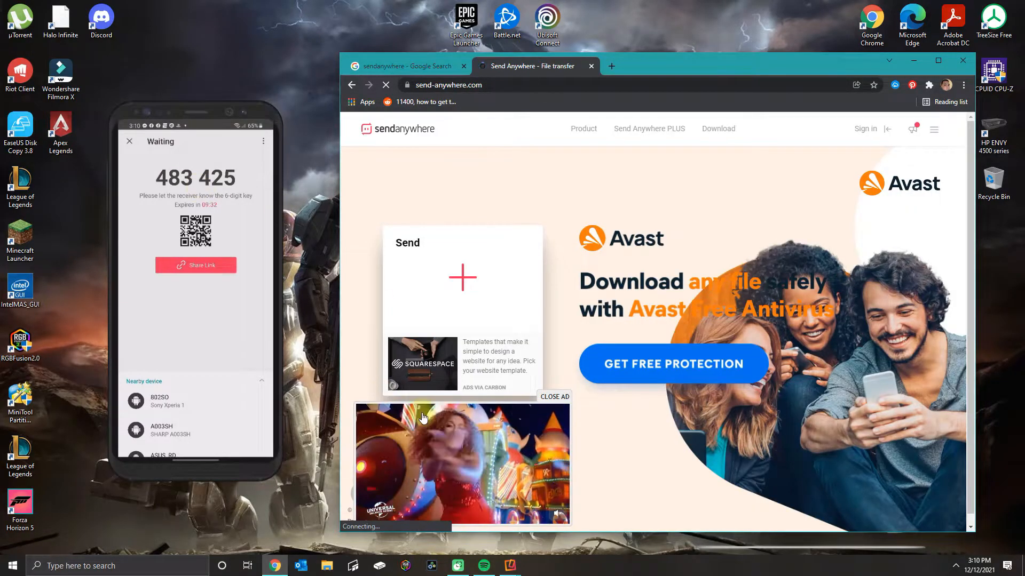
click(553, 396)
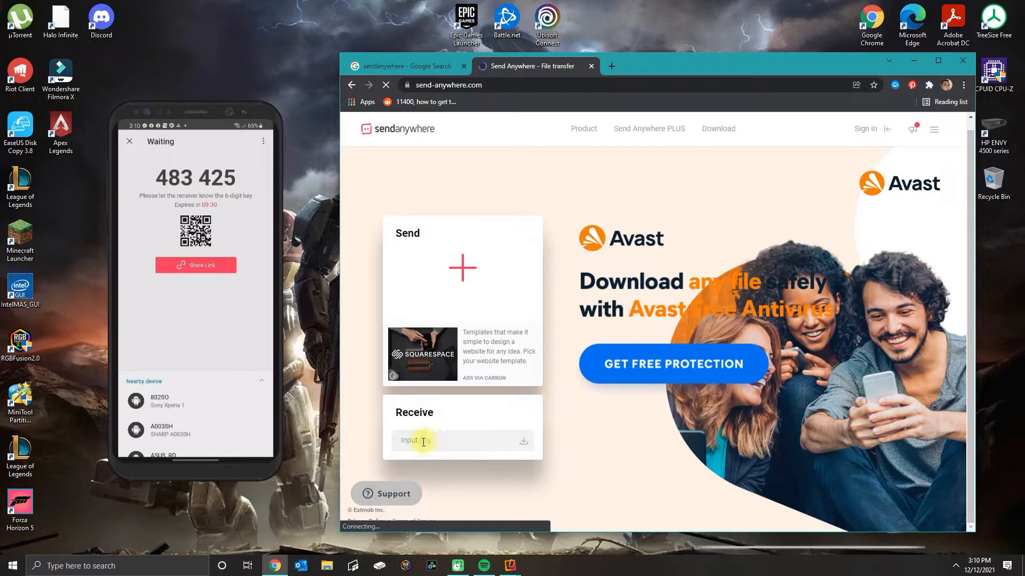
text(4)
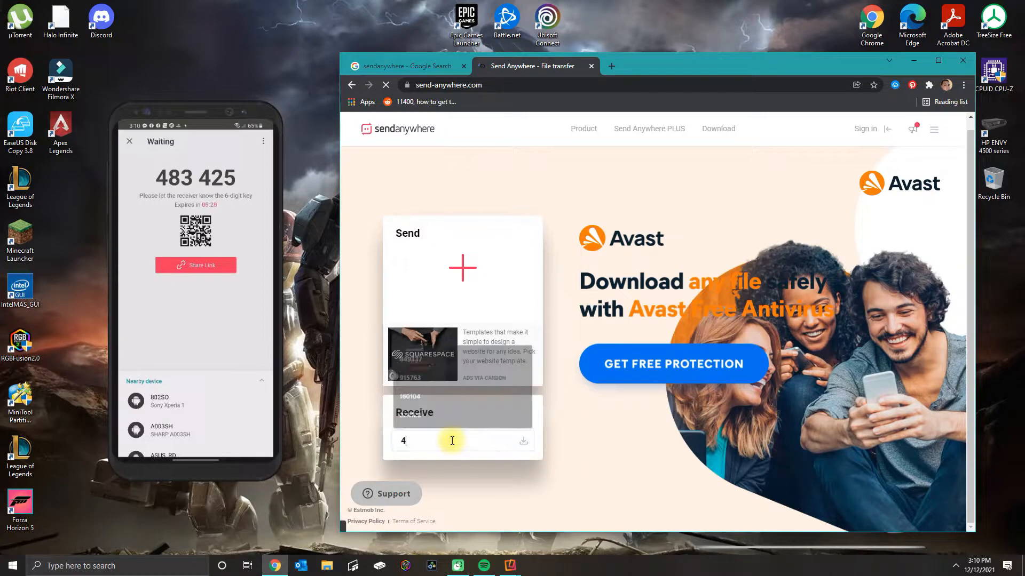
text(834)
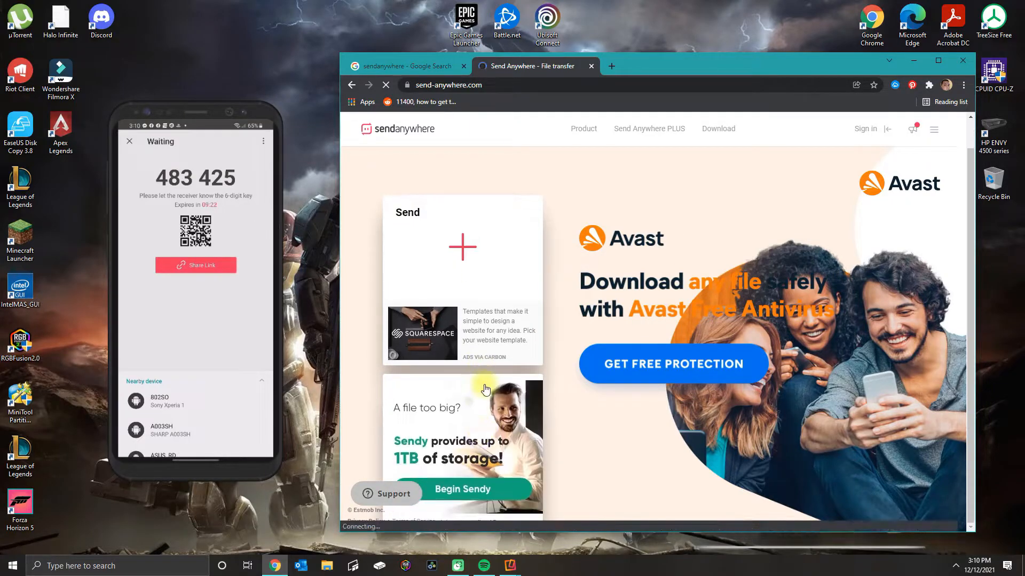
mouse_move(439, 481)
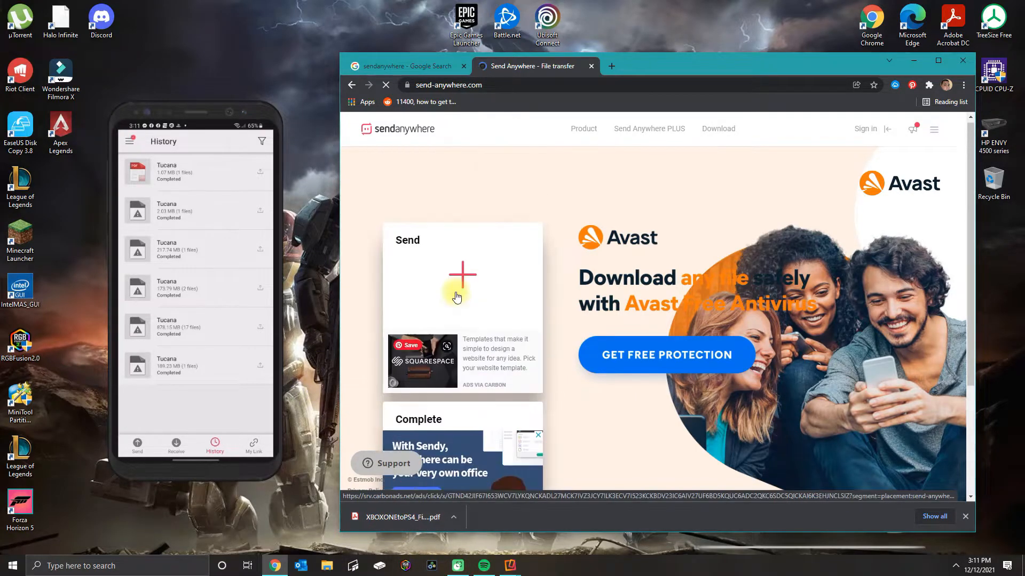
mouse_move(361, 244)
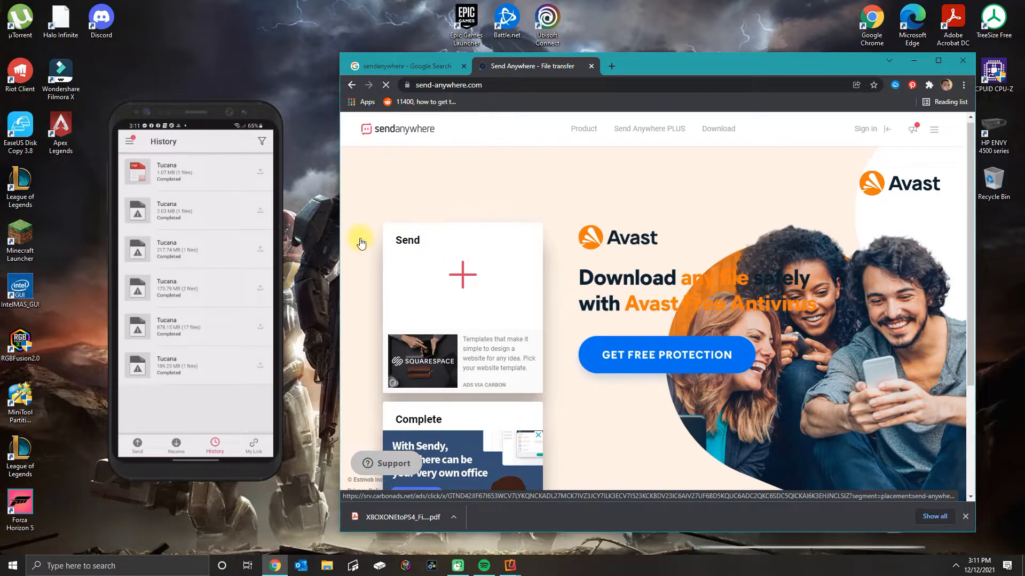
click(462, 274)
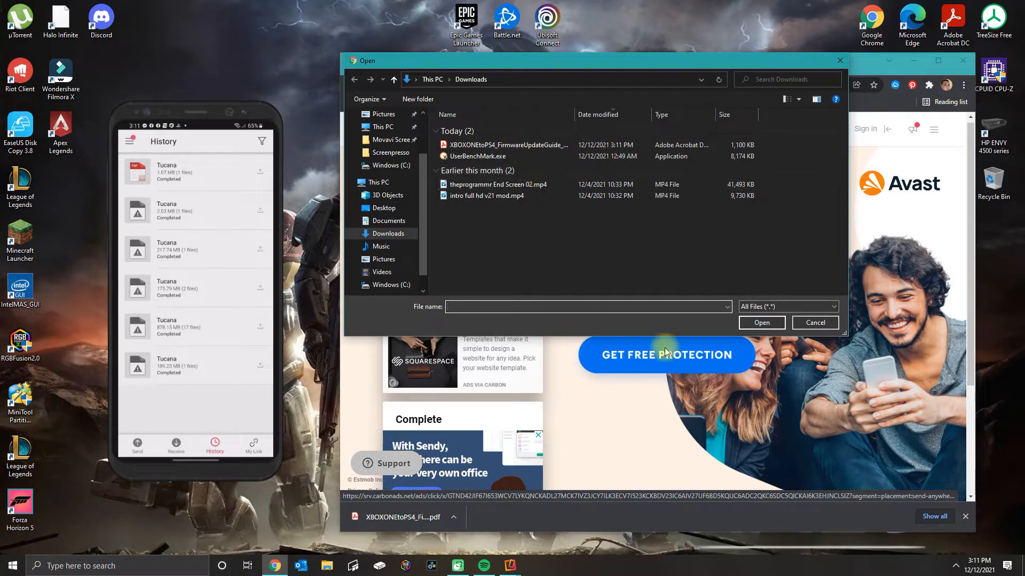
mouse_move(550, 292)
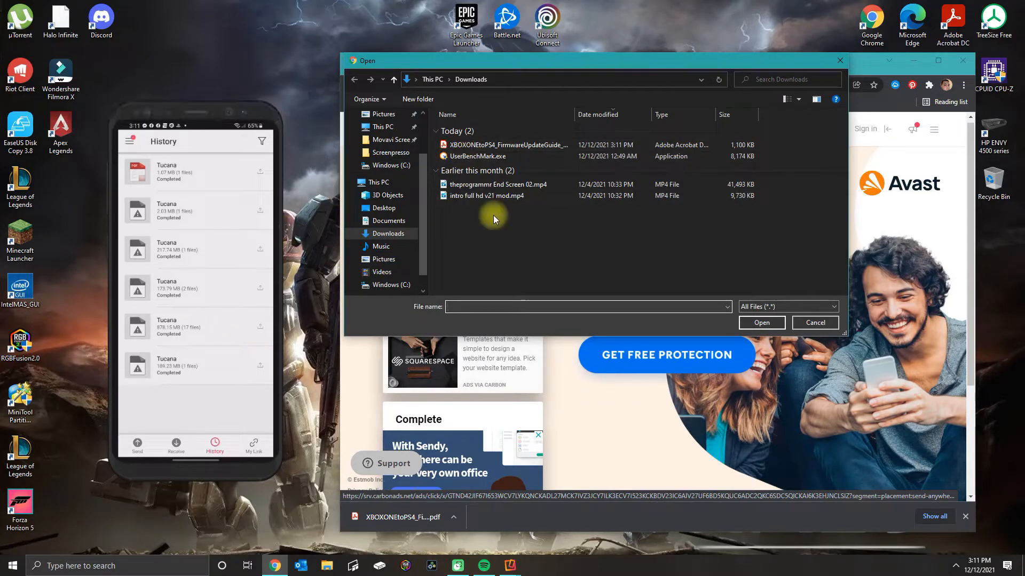
mouse_move(545, 171)
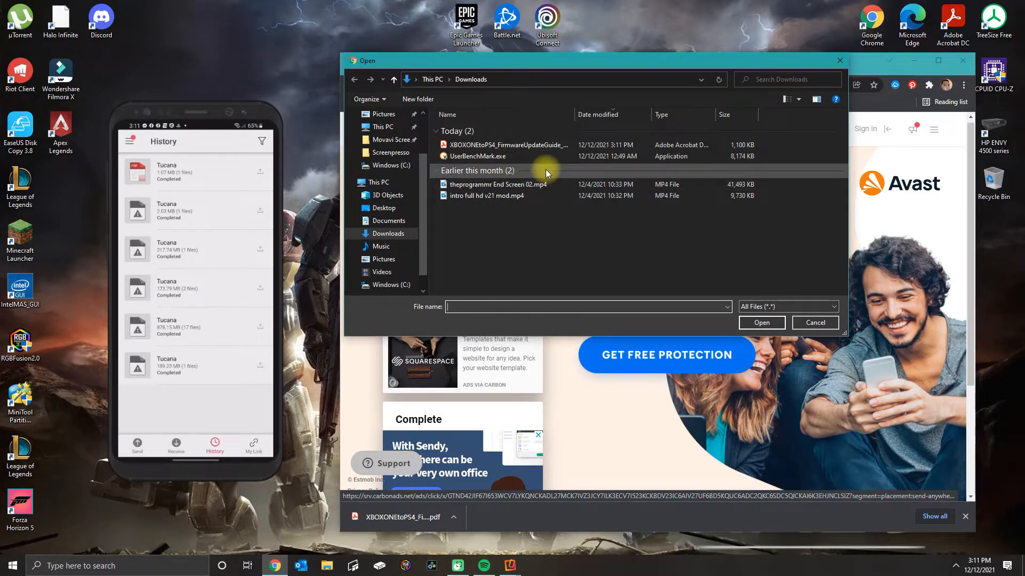
click(814, 322)
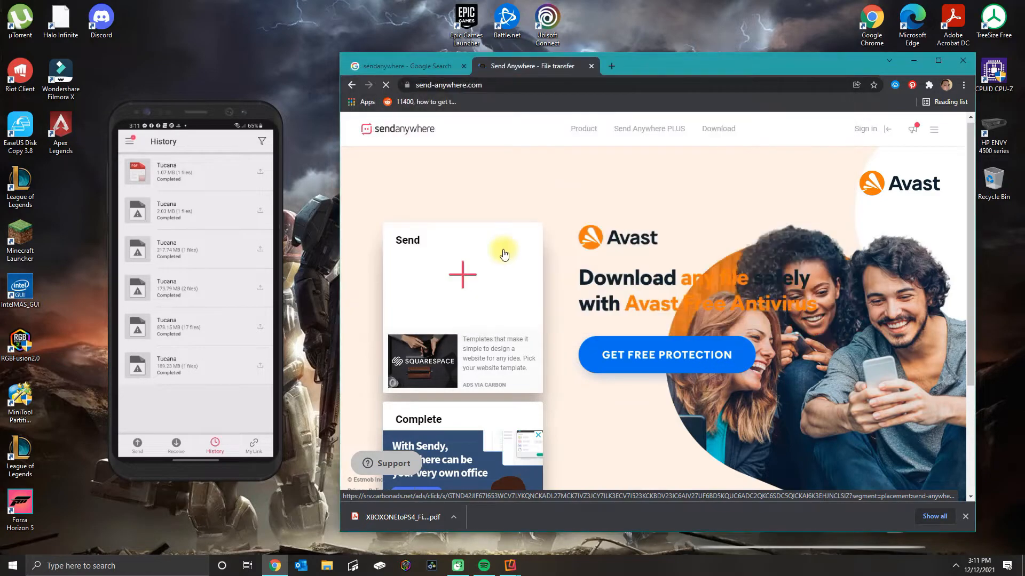
mouse_move(467, 270)
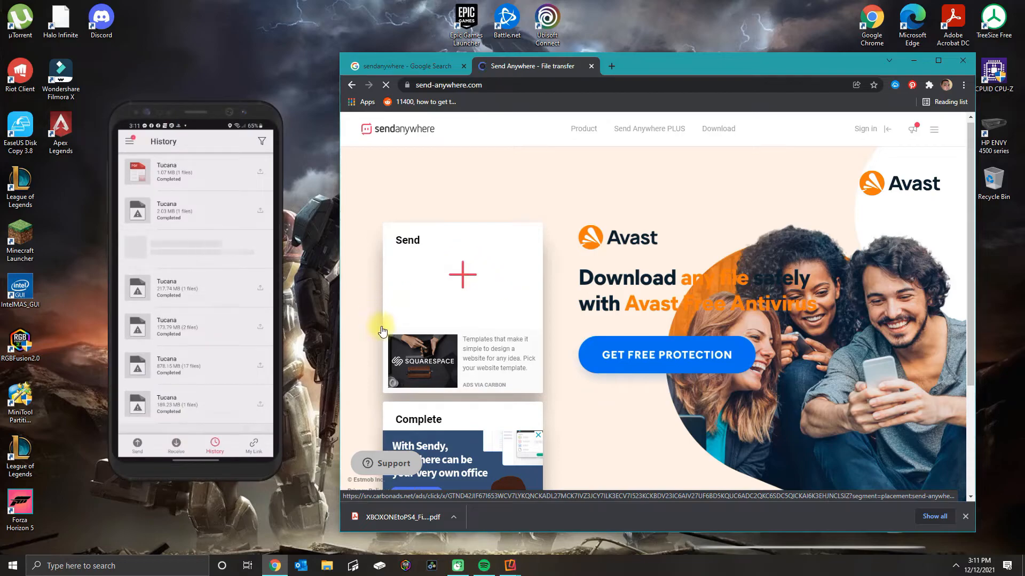
scroll(down, 3)
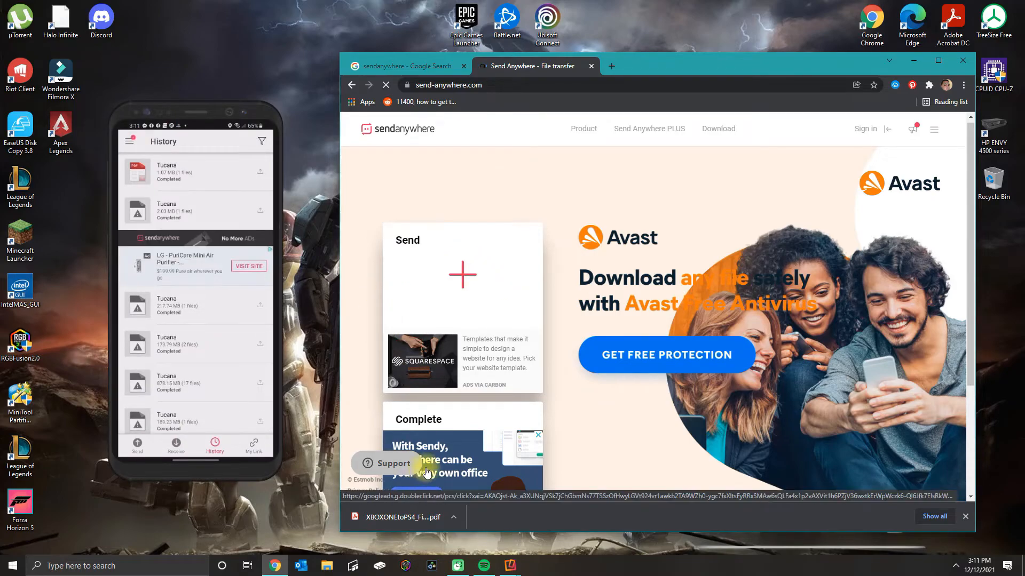